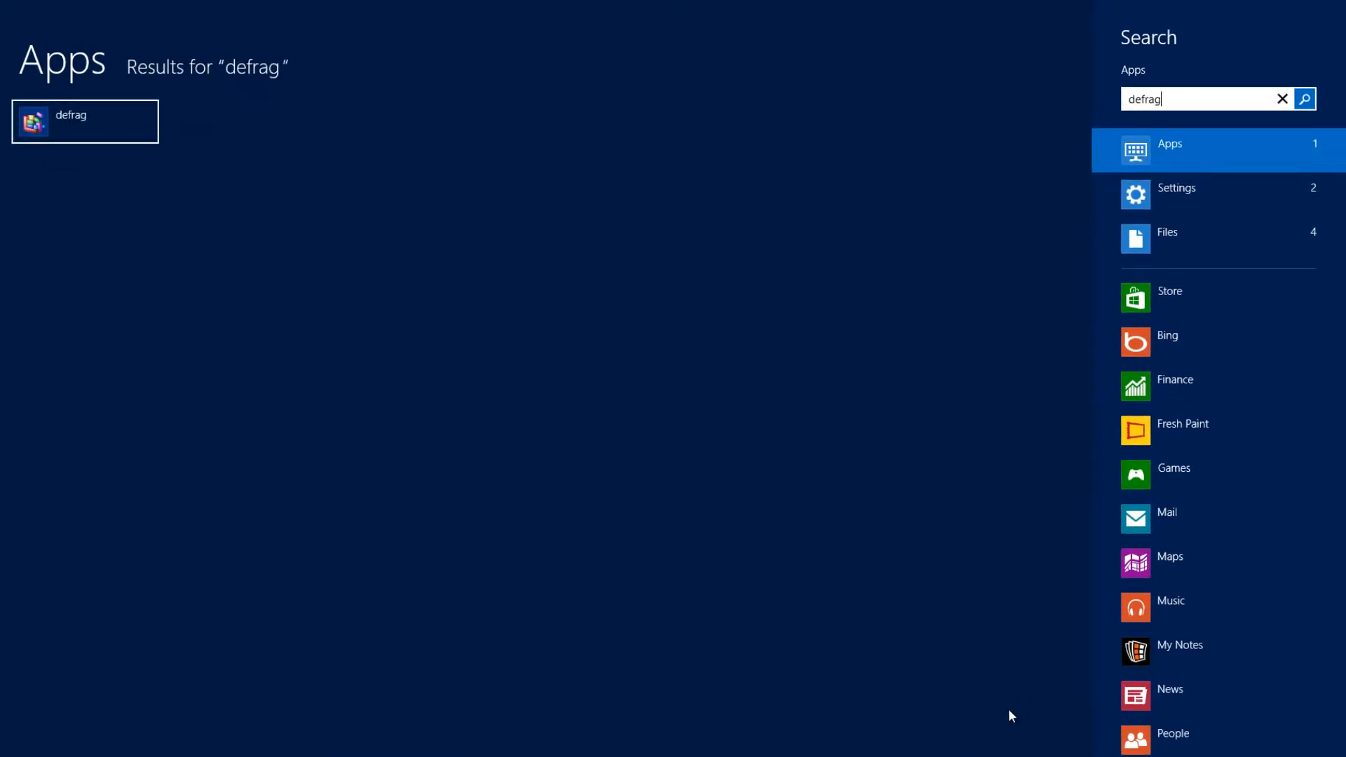
pyautogui.moveTo(1173, 225)
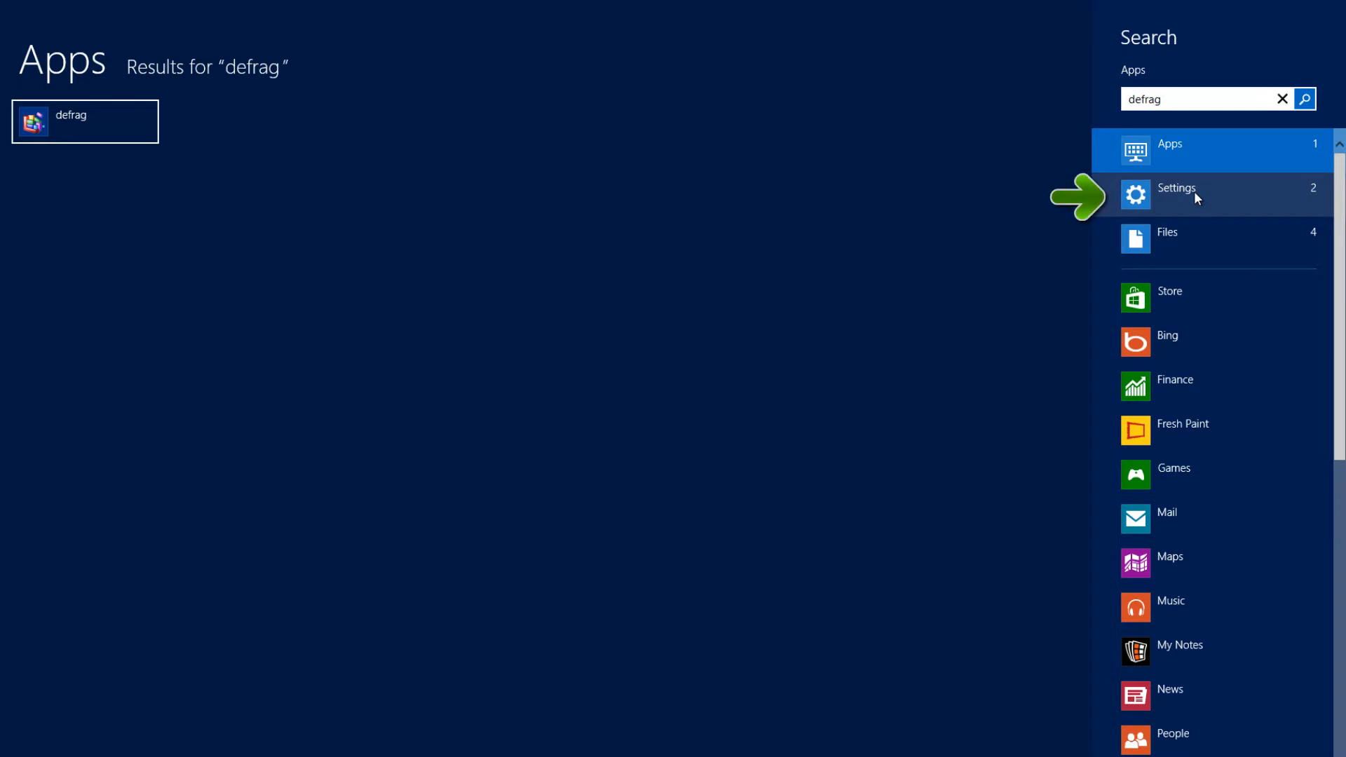
# - Switch the 'defrag' search results to the Settings category
pyautogui.click(1197, 195)
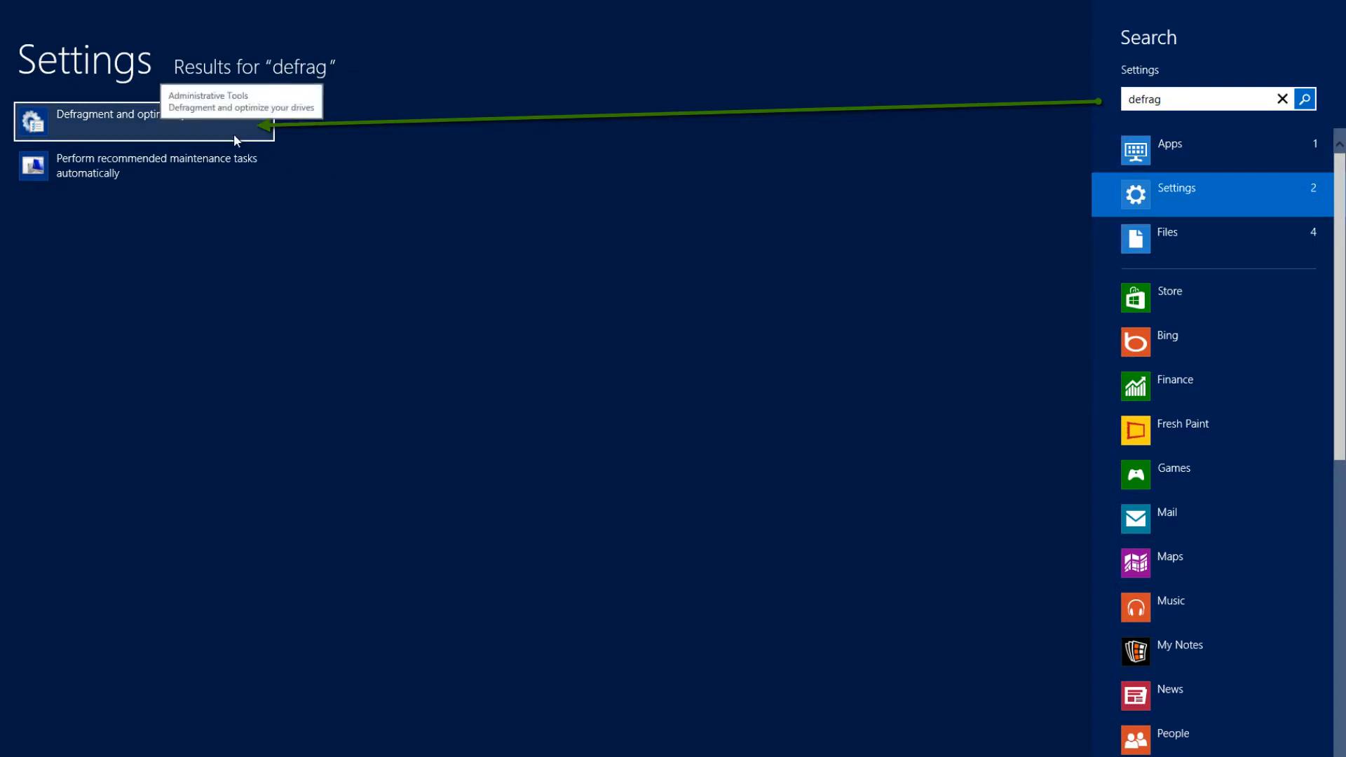
# - Launch 'Defragment and optimize your drives' from the settings results
pyautogui.click(112, 124)
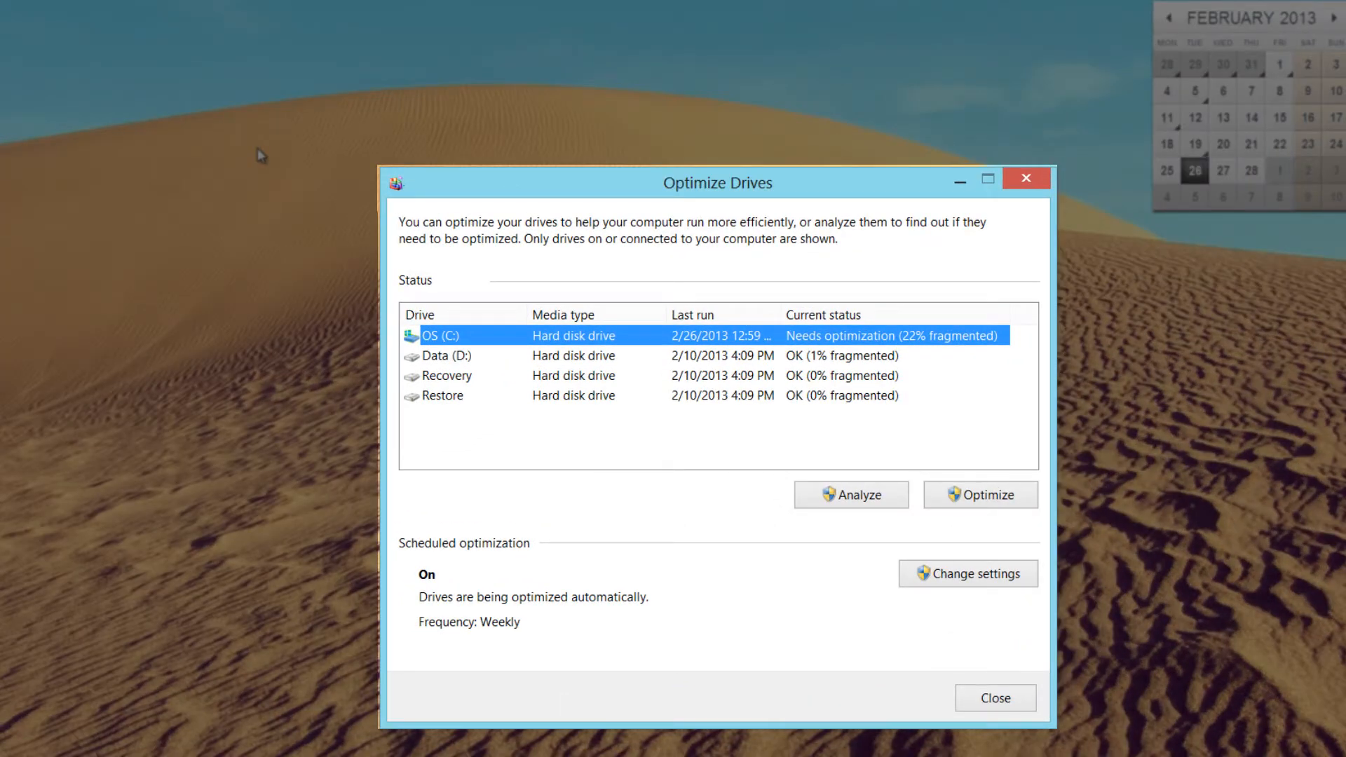
pyautogui.moveTo(491, 378)
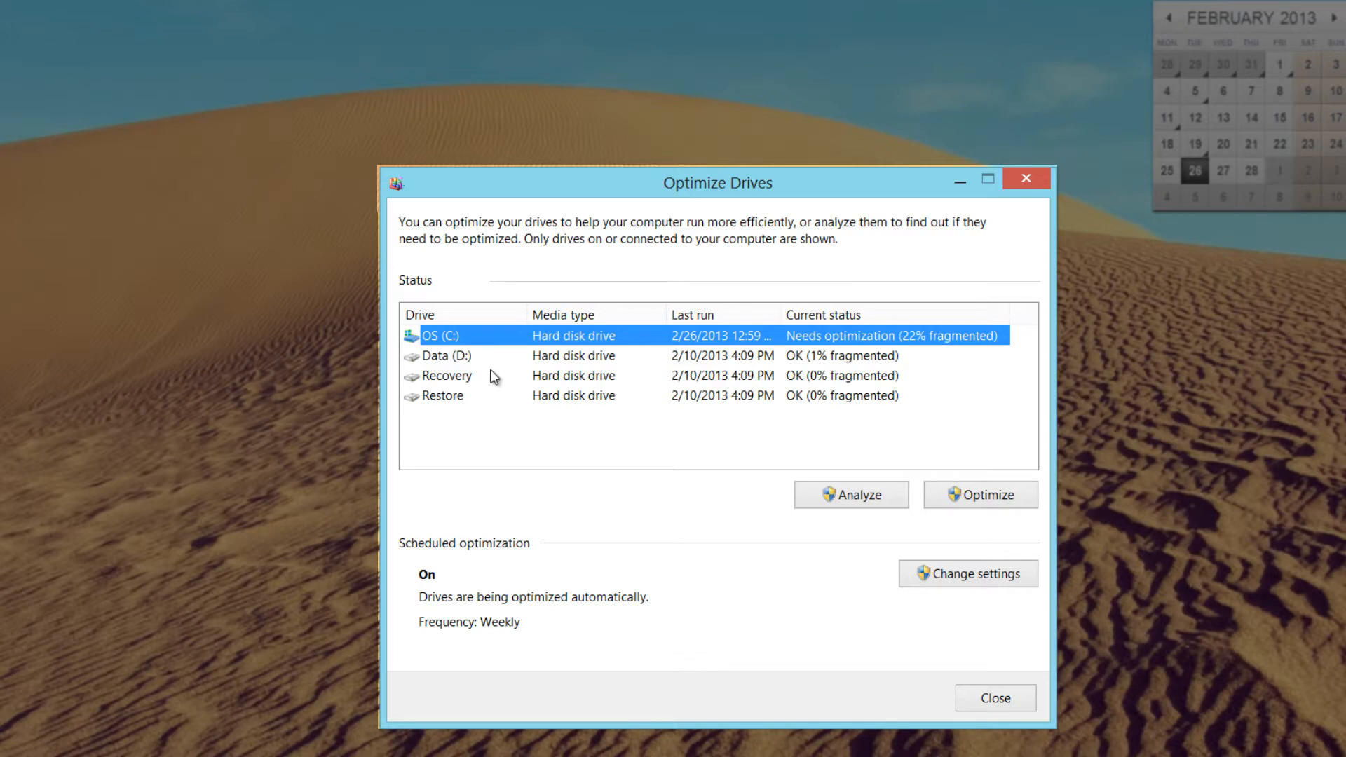
pyautogui.moveTo(492, 419)
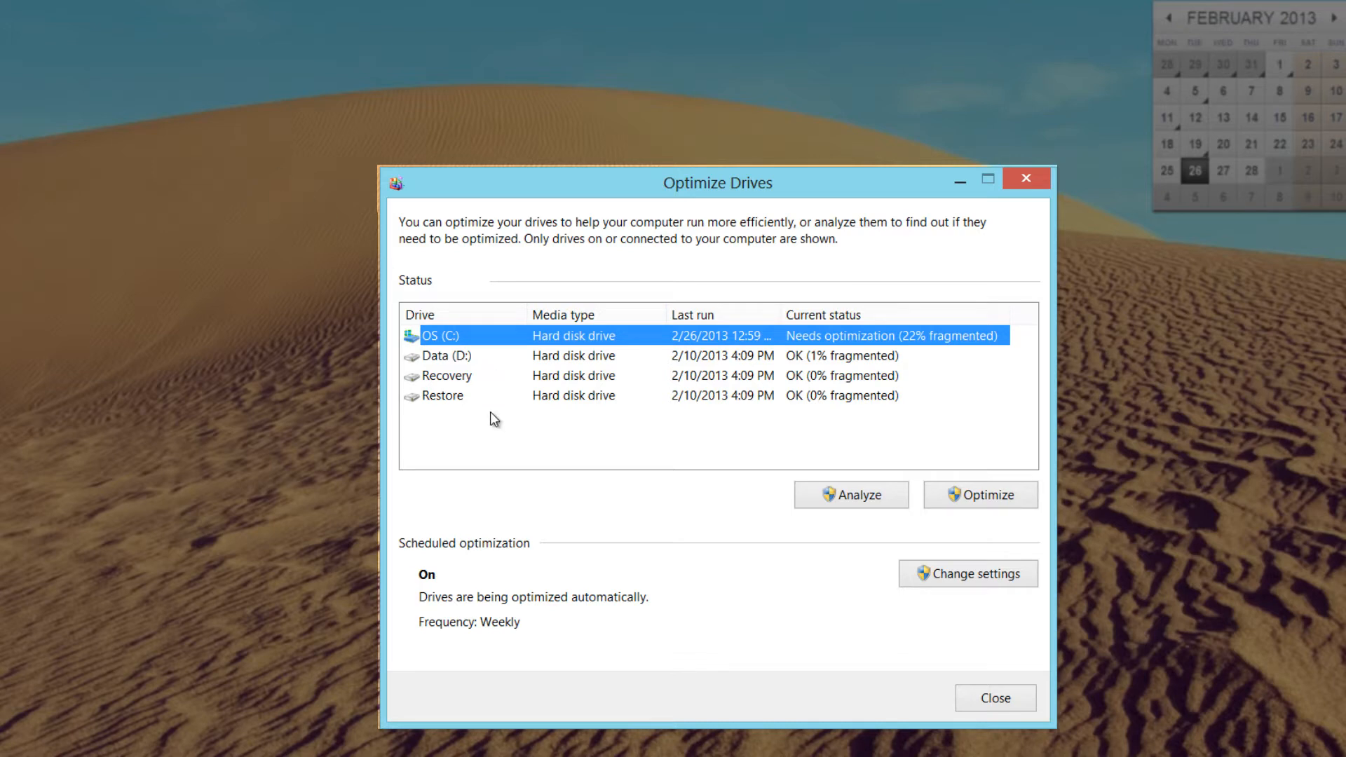
pyautogui.moveTo(467, 388)
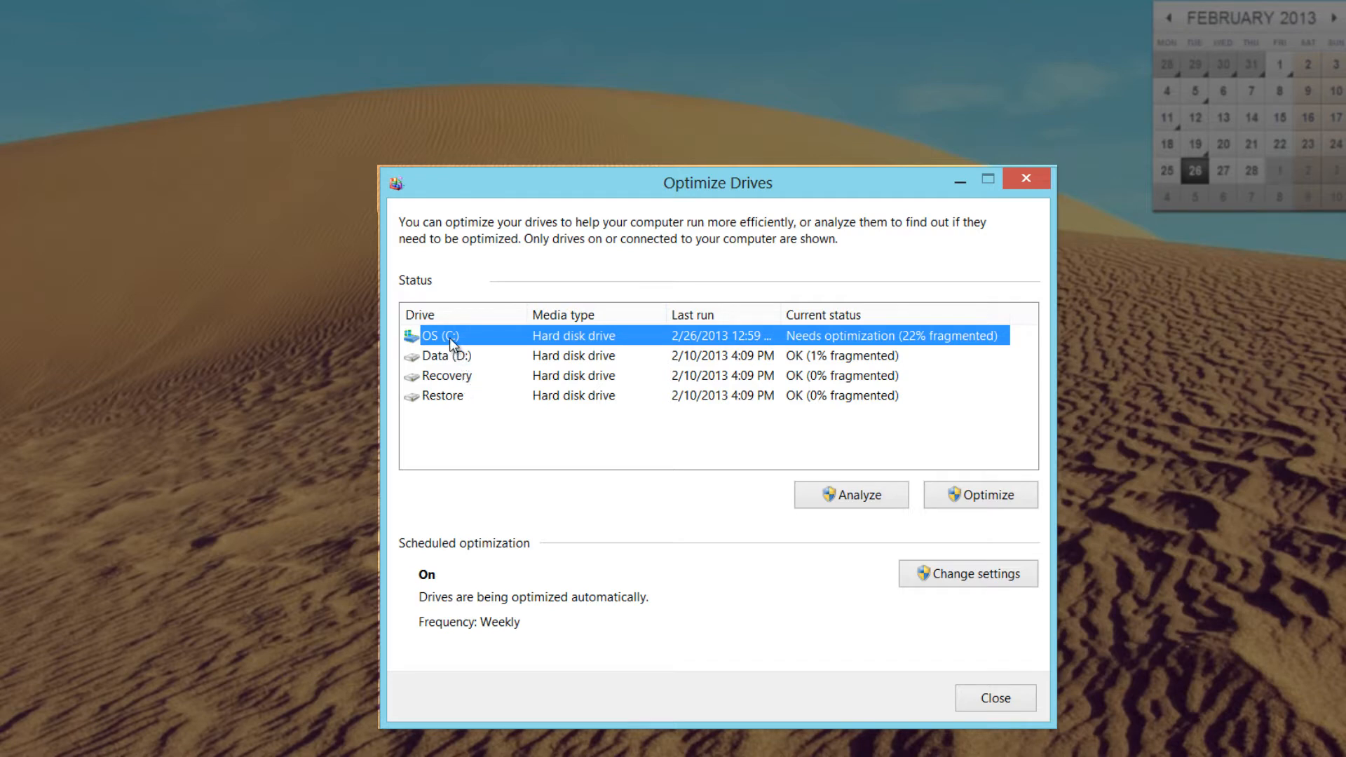
pyautogui.moveTo(490, 343)
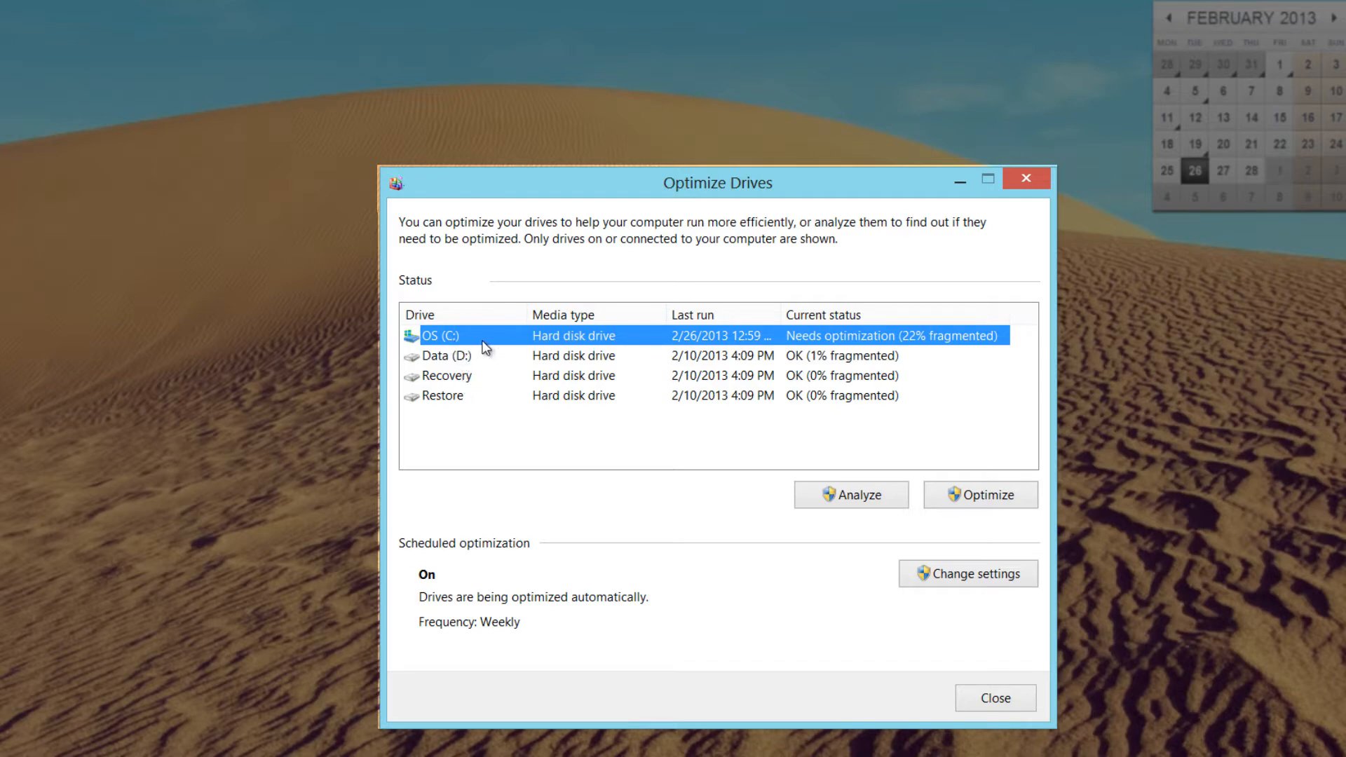
pyautogui.moveTo(493, 345)
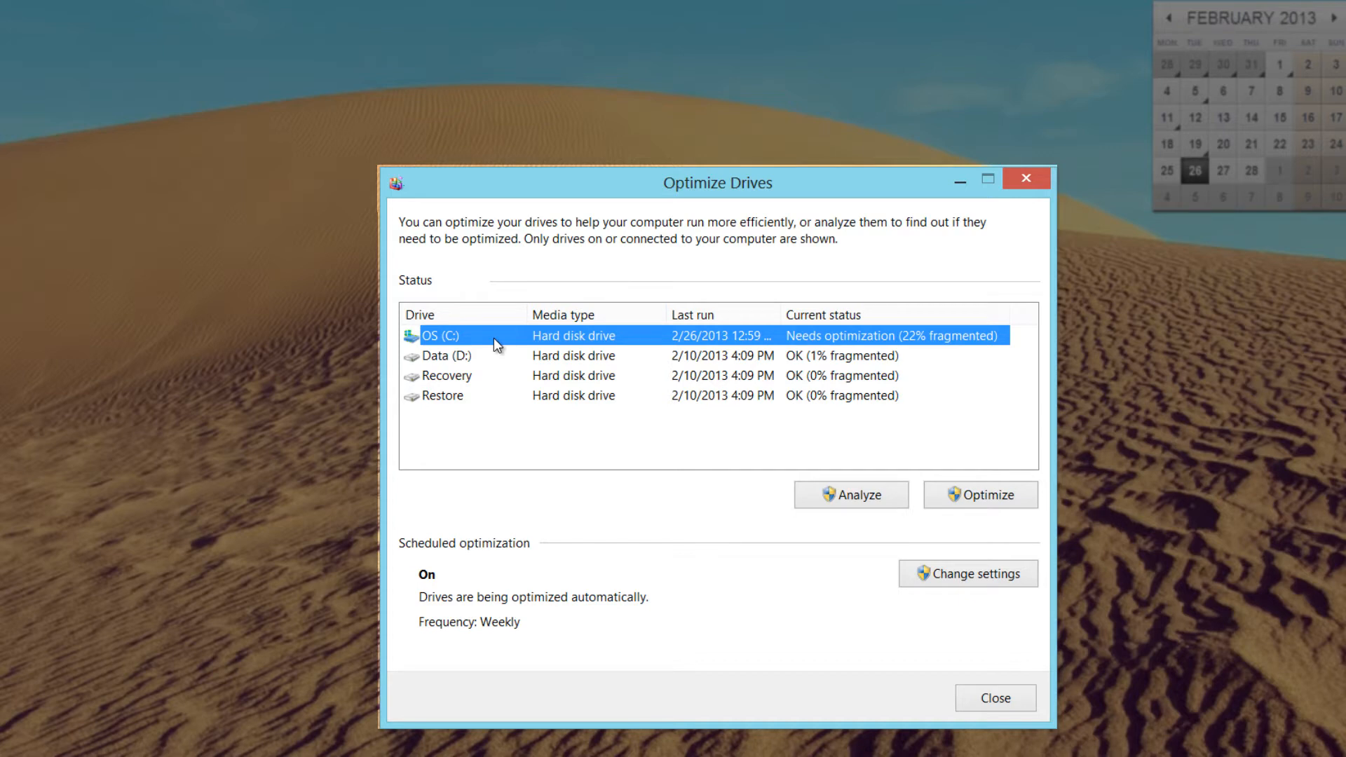
pyautogui.moveTo(827, 349)
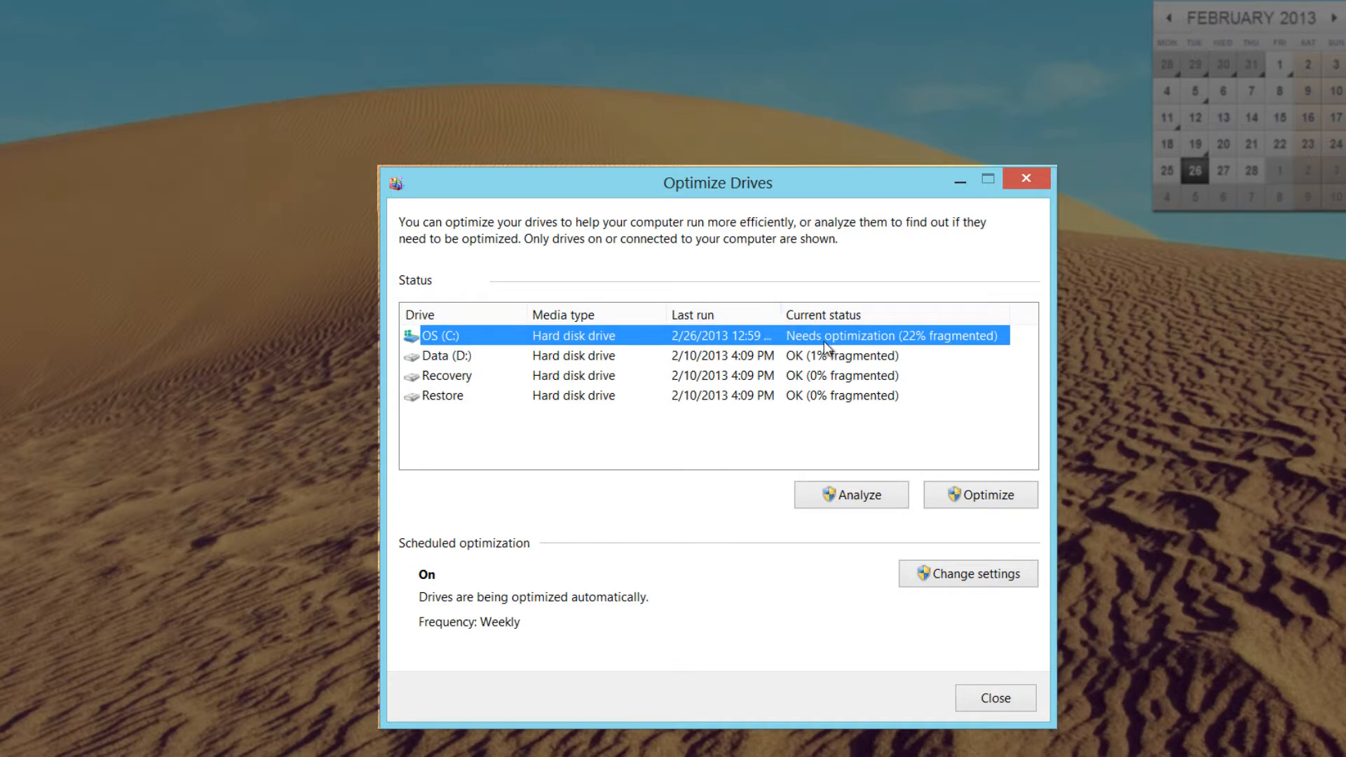
pyautogui.moveTo(956, 349)
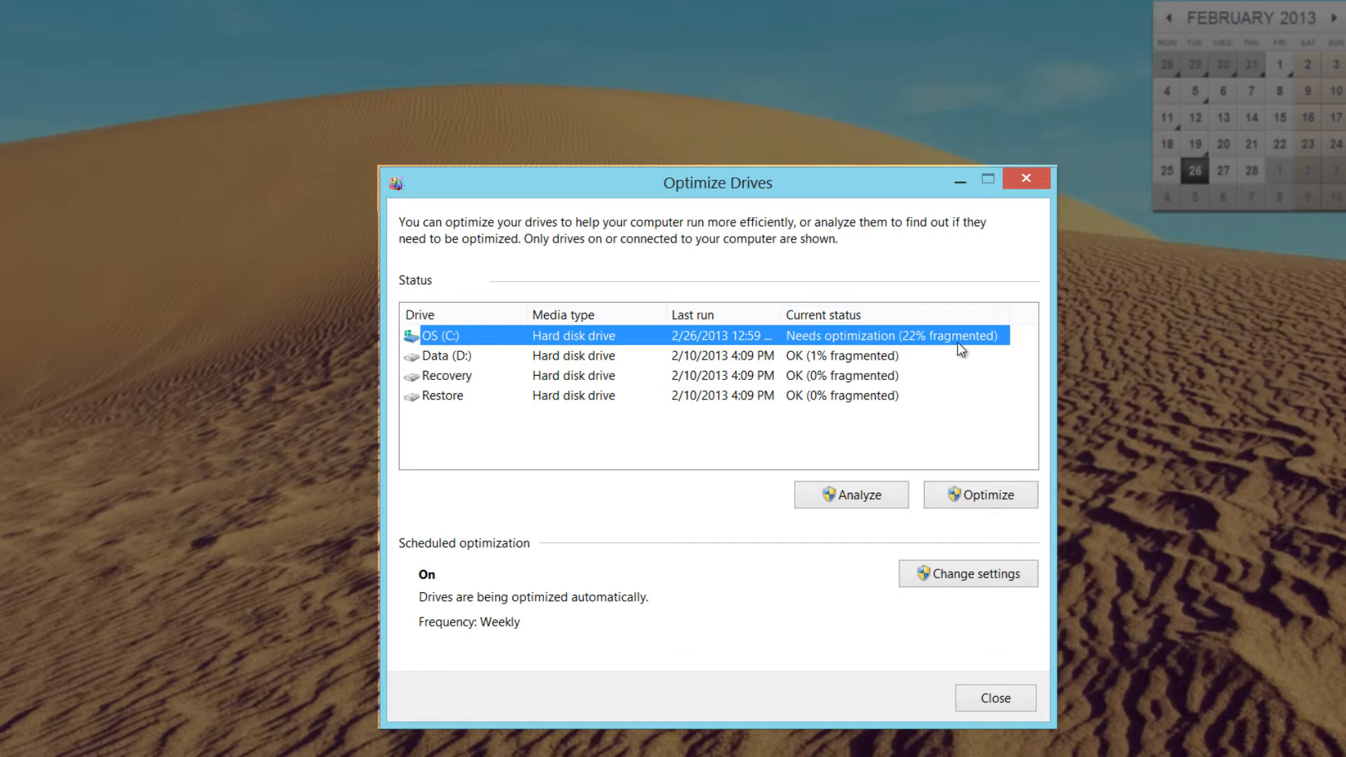
pyautogui.moveTo(908, 370)
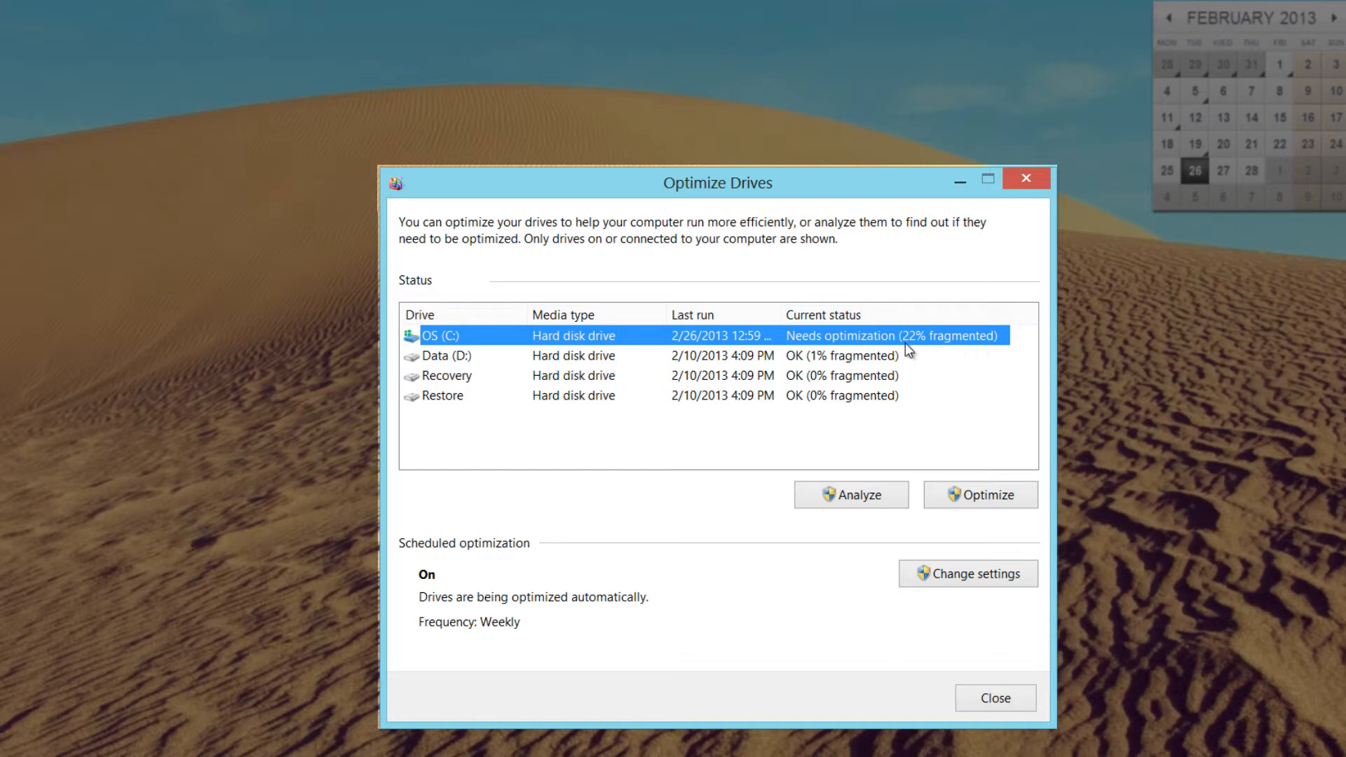
pyautogui.moveTo(937, 349)
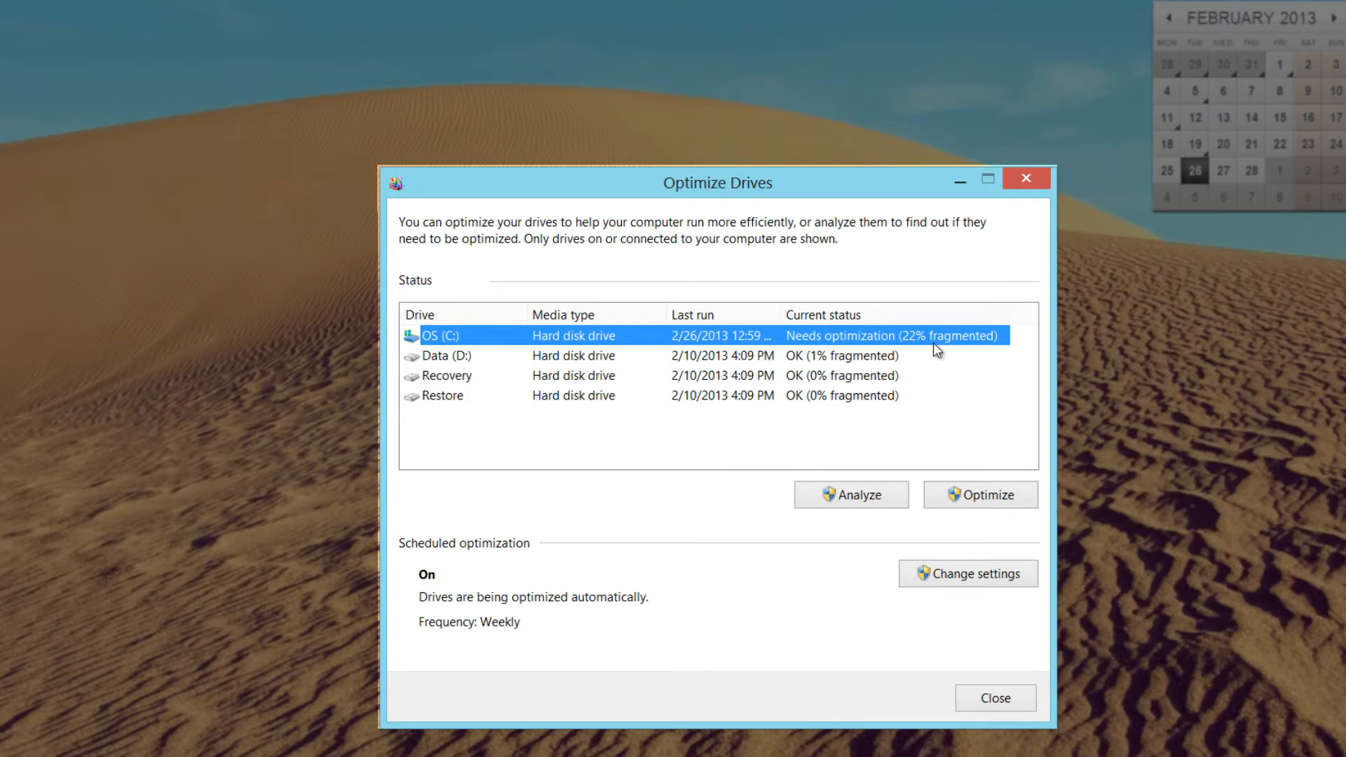
pyautogui.moveTo(845, 352)
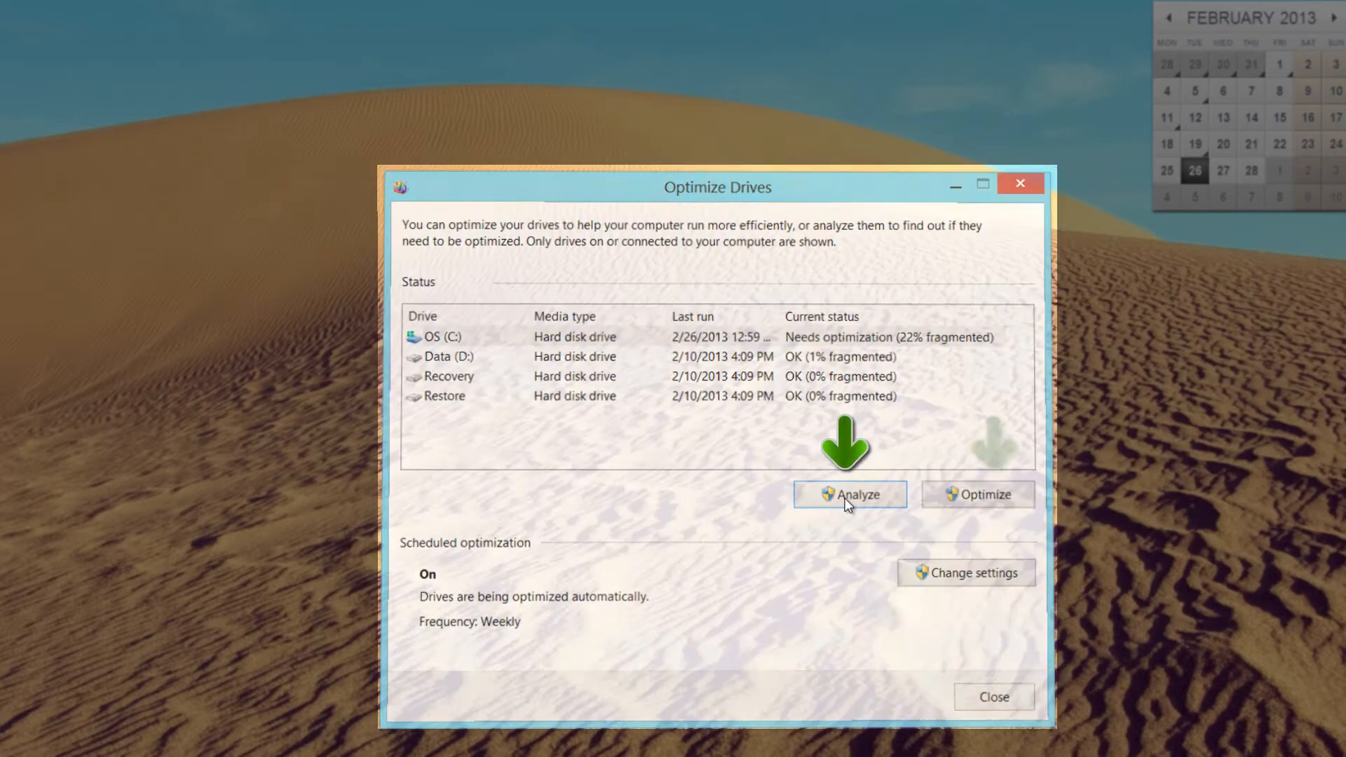
# - Analyze OS (C:) at 22% fragmented, then start its optimization
pyautogui.click(850, 494)
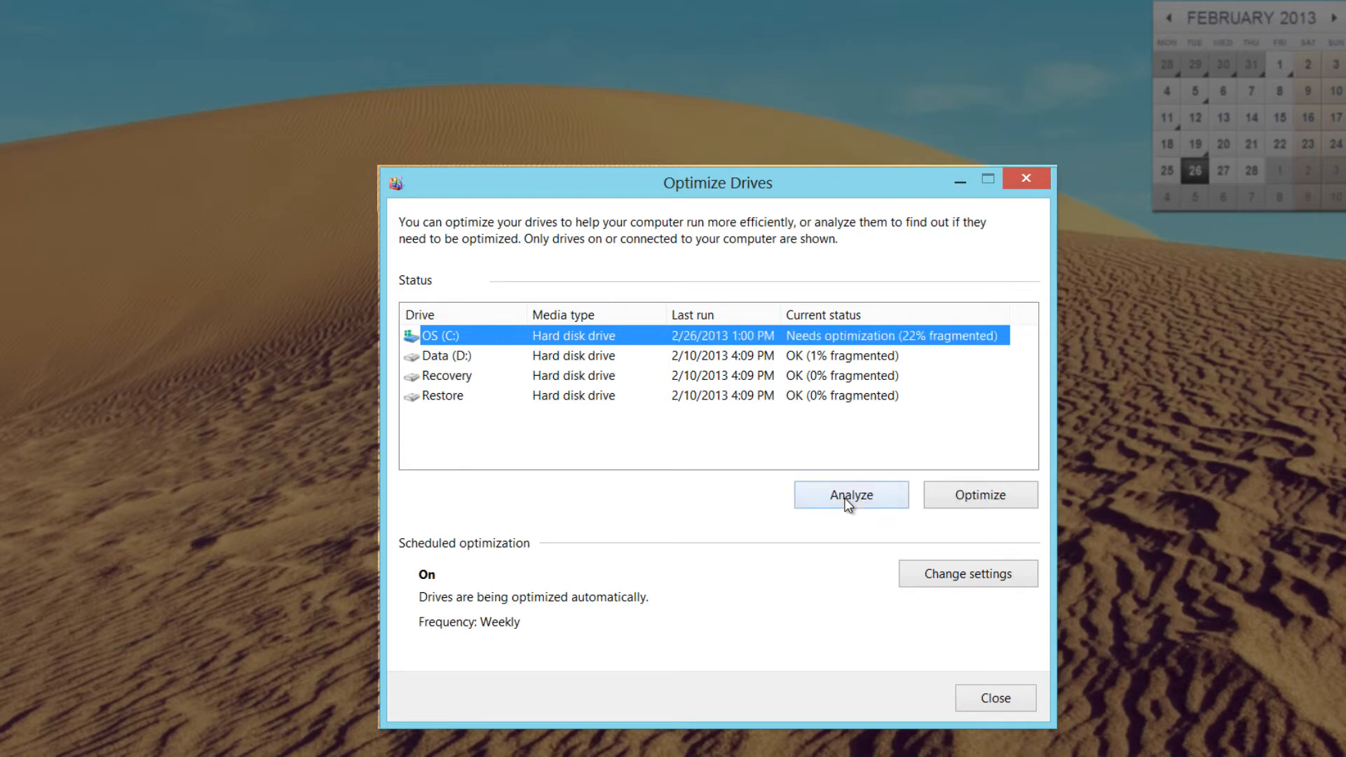
pyautogui.moveTo(921, 510)
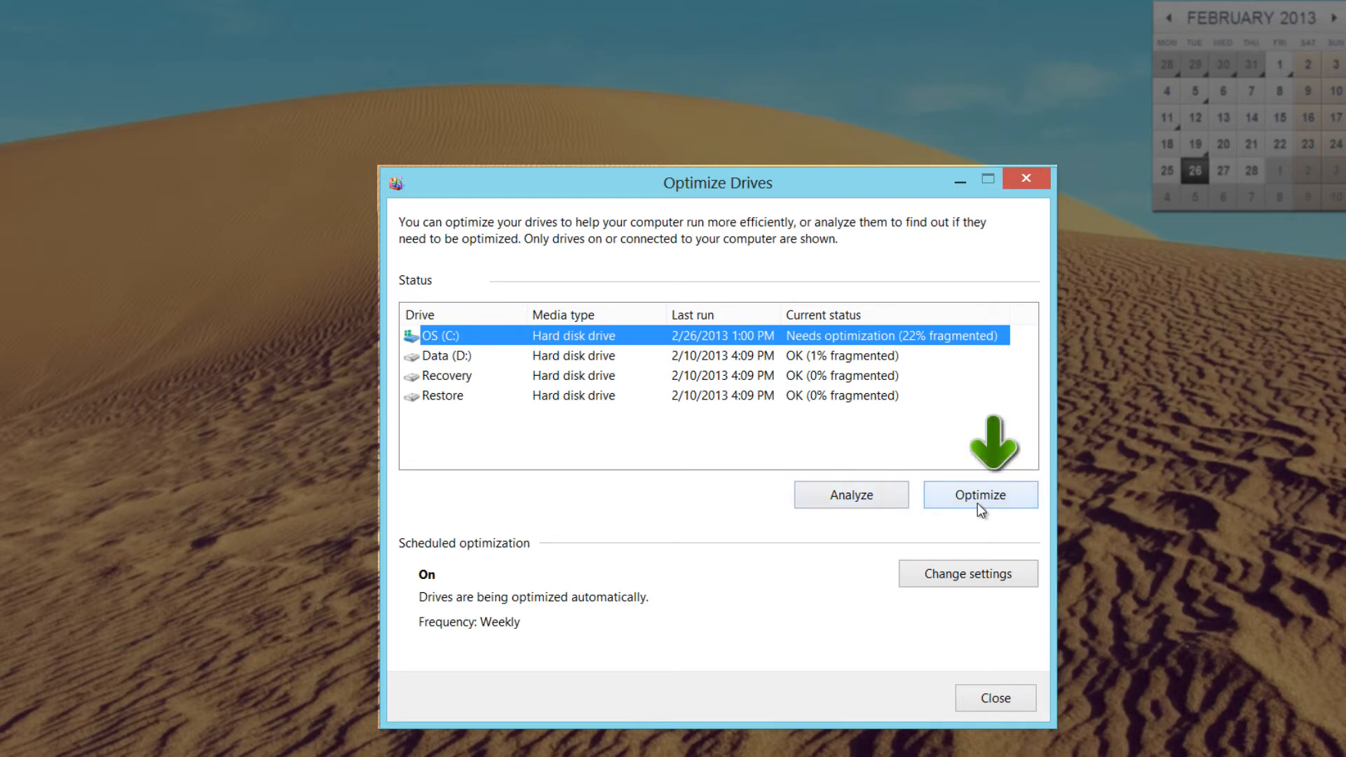
pyautogui.click(981, 495)
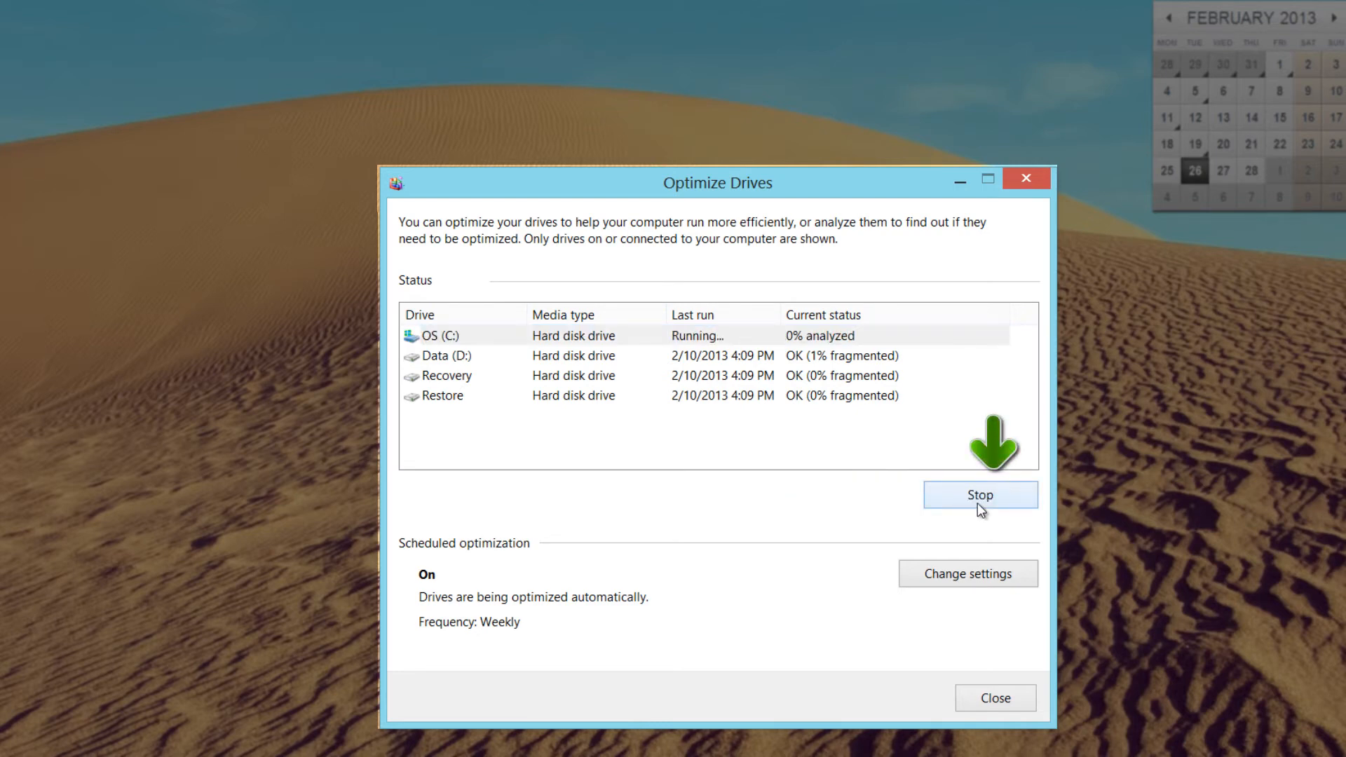